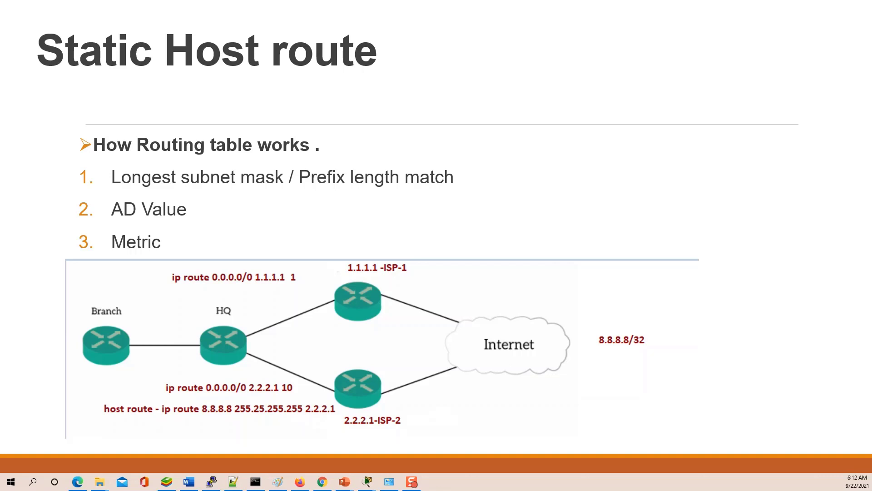
mouse_move(47, 189)
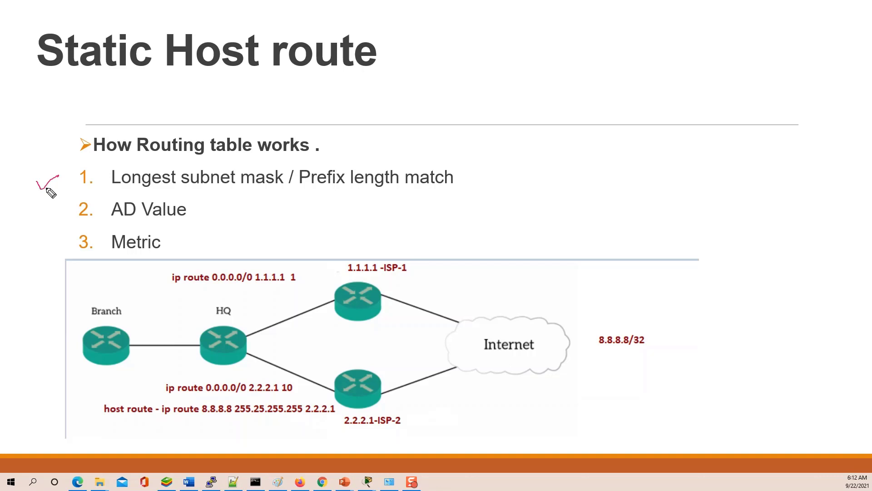
mouse_move(65, 202)
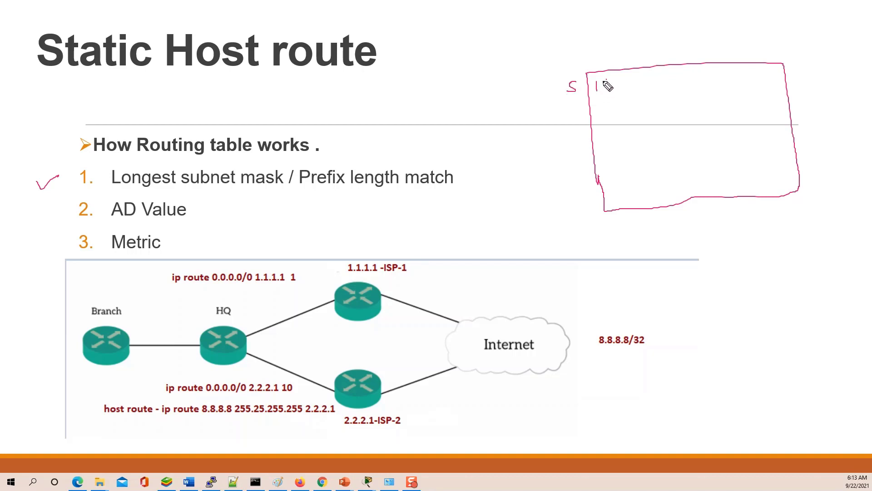
Step: Handwrite the static route entry 192.168.0.0/16 in the top-right routing table box
text(192.168.00)
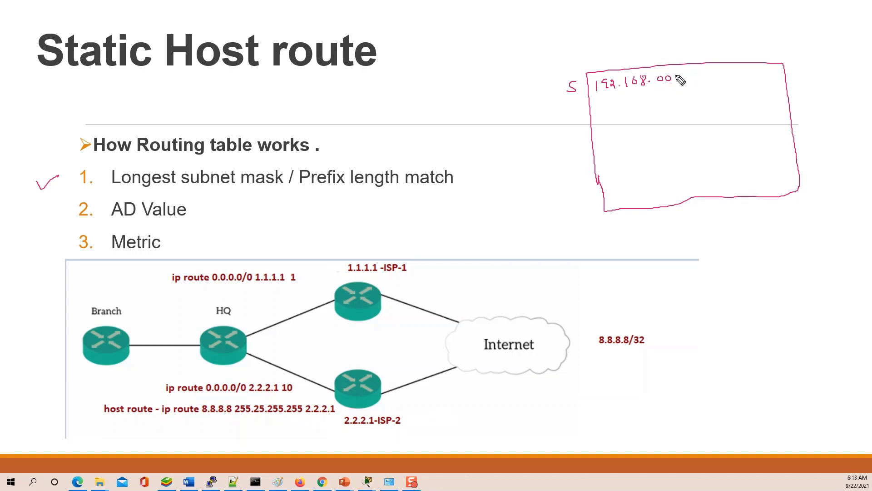
text(/16 [1/0] via 1.2.3.4)
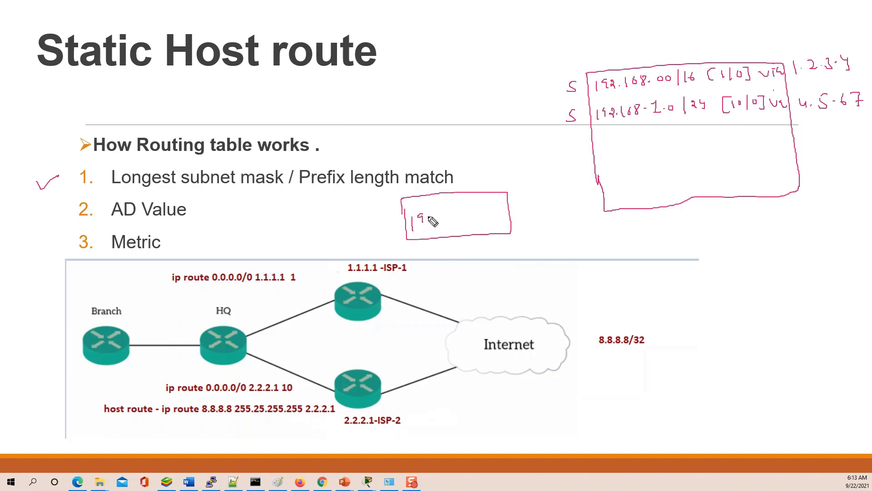
Step: Handwrite the destination address 192.168.1.1 in the small box labelled D
text(192.168.)
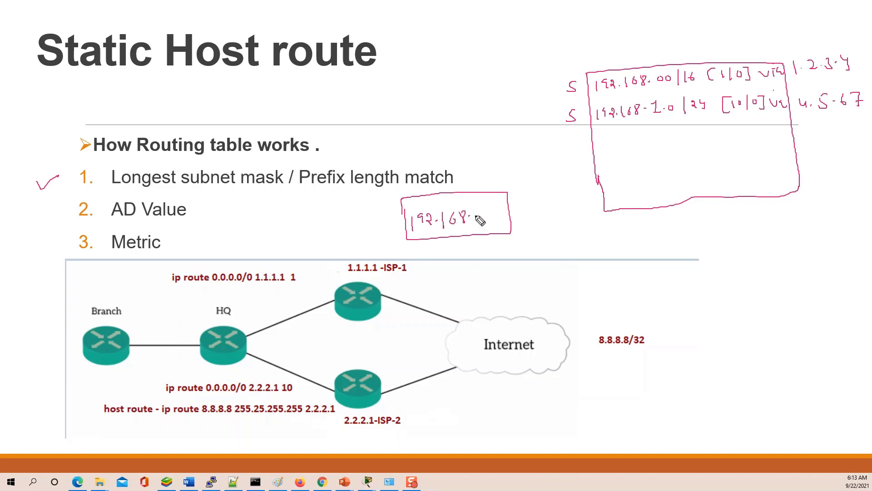
text(1.1)
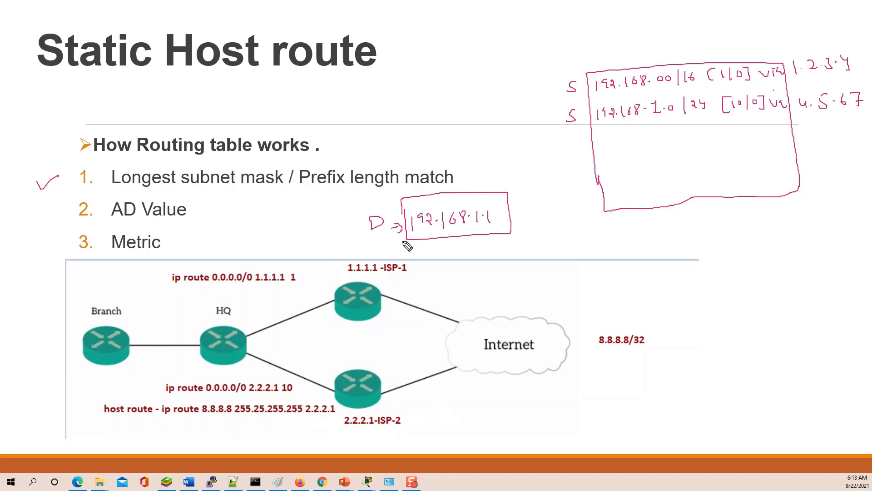
mouse_move(422, 249)
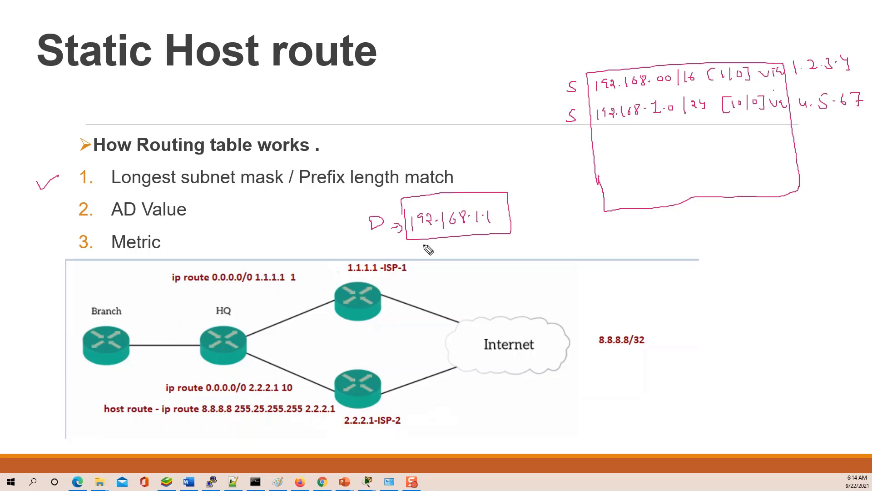
mouse_move(434, 247)
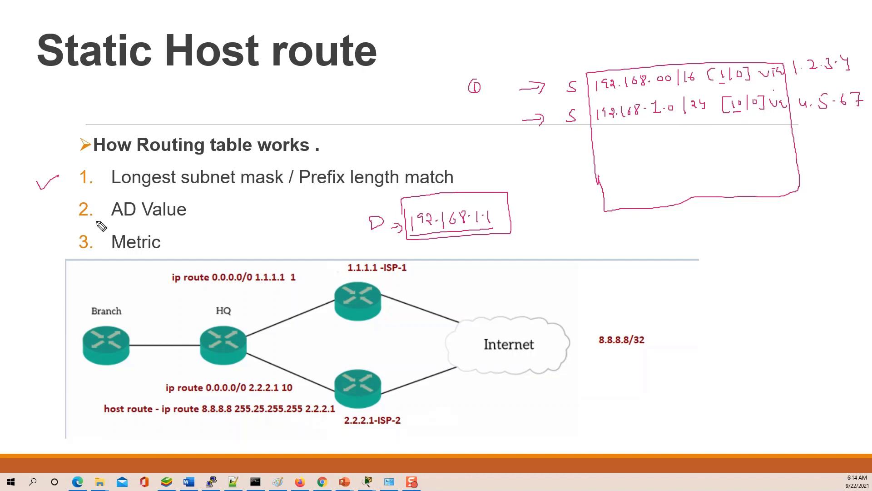
mouse_move(142, 203)
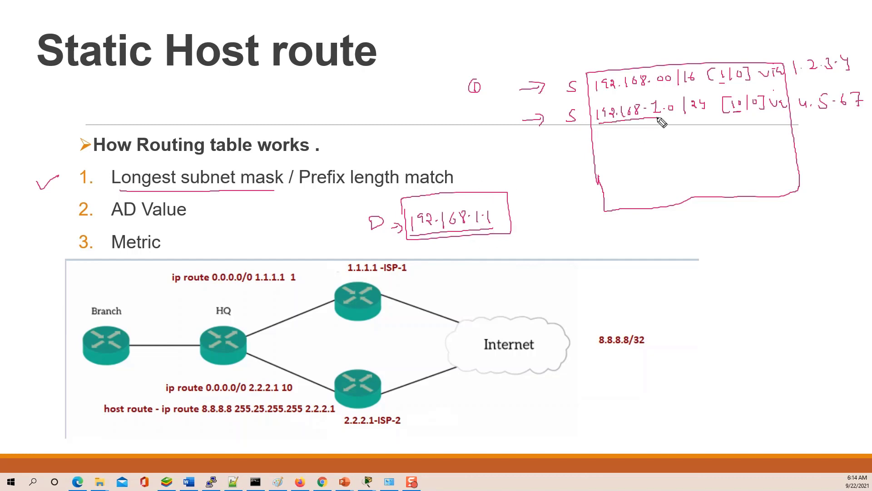
mouse_move(653, 127)
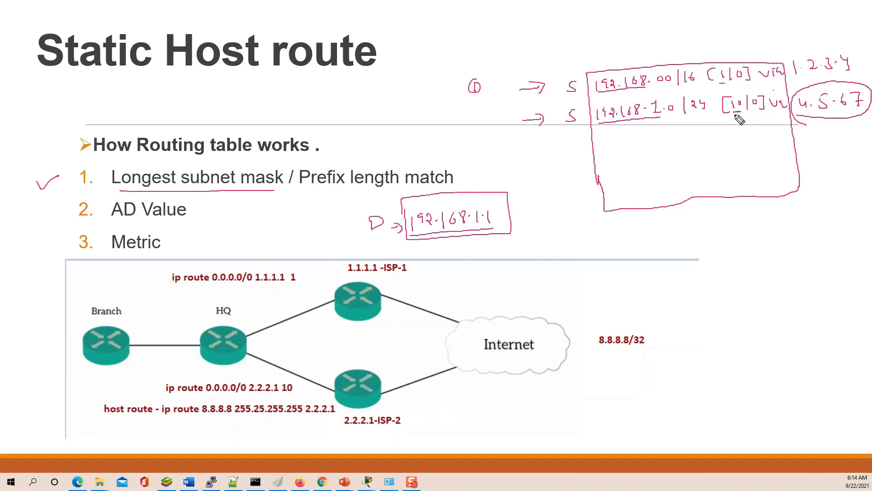
mouse_move(728, 124)
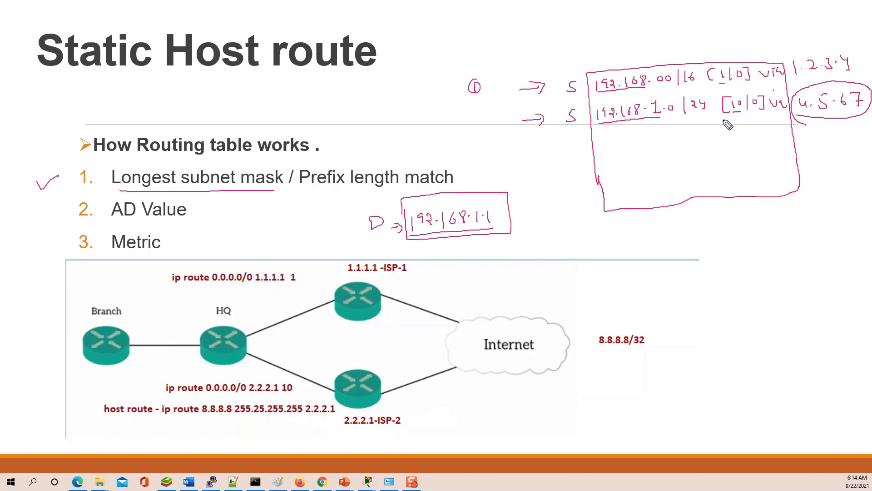
mouse_move(586, 145)
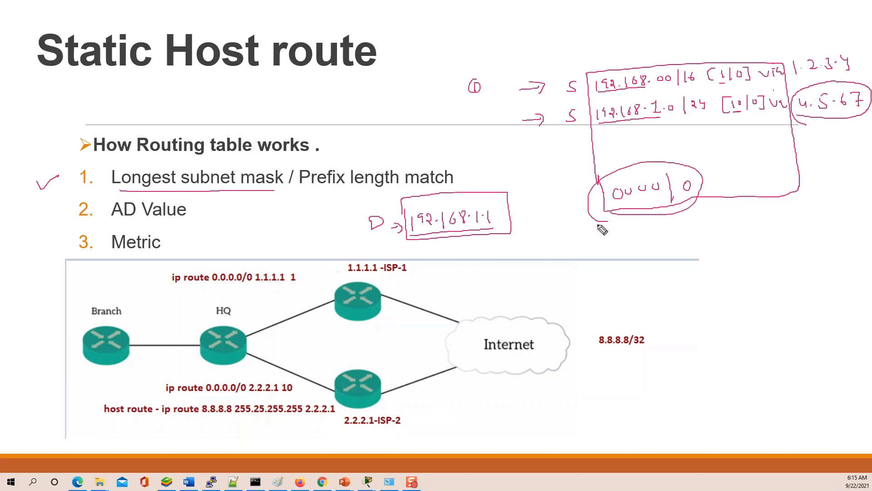
mouse_move(659, 209)
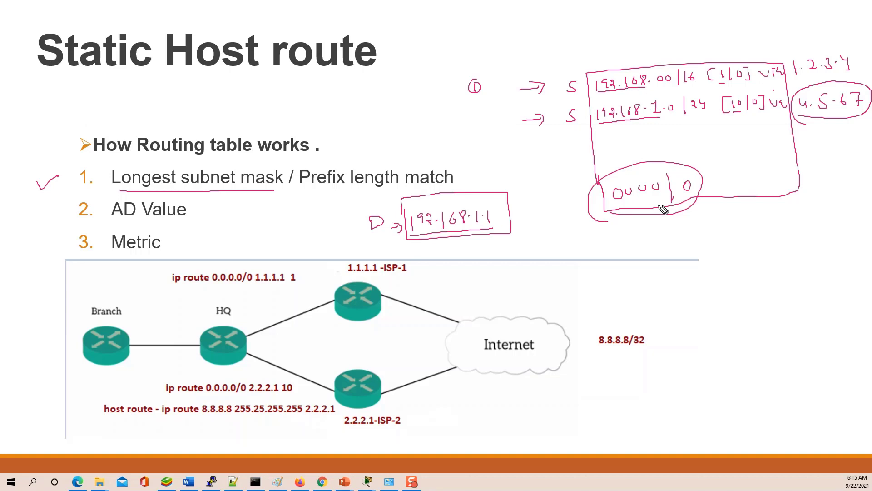
mouse_move(645, 218)
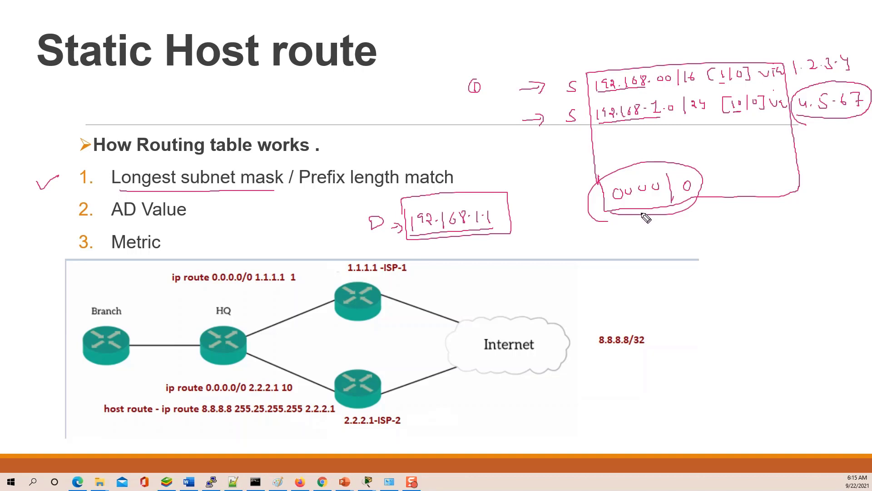
mouse_move(156, 216)
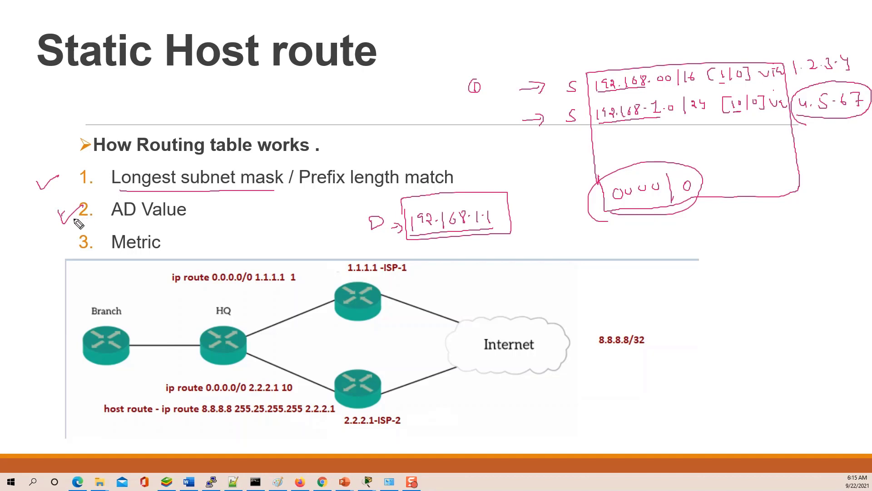
mouse_move(147, 288)
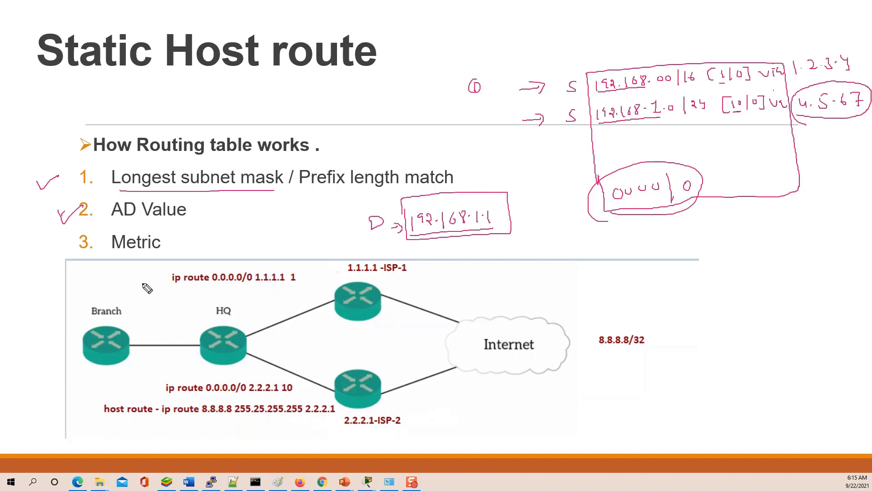
mouse_move(173, 296)
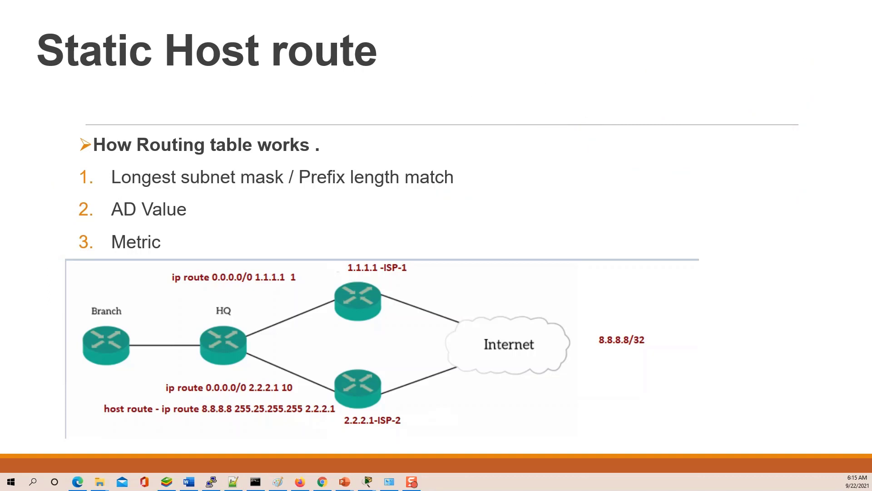
mouse_move(202, 333)
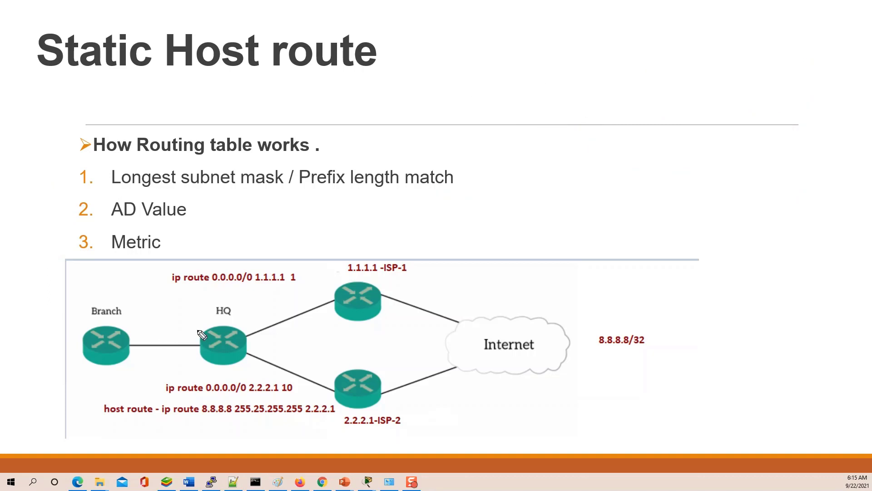
mouse_move(272, 343)
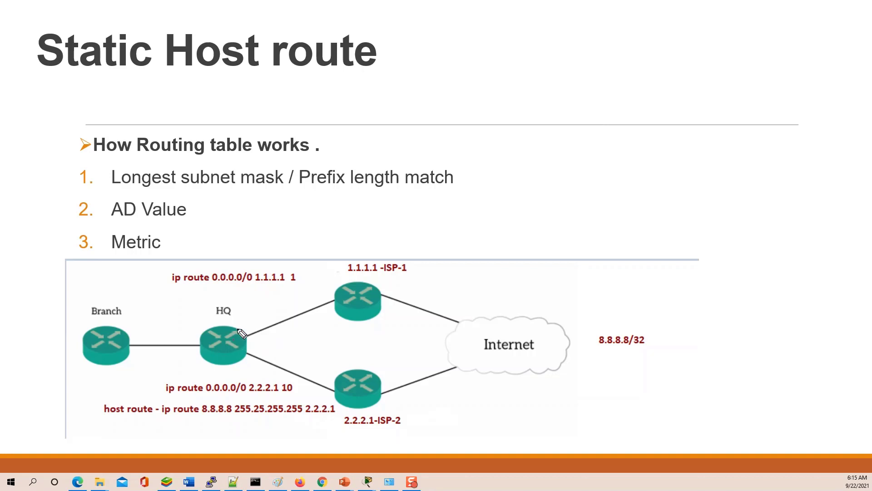
mouse_move(251, 332)
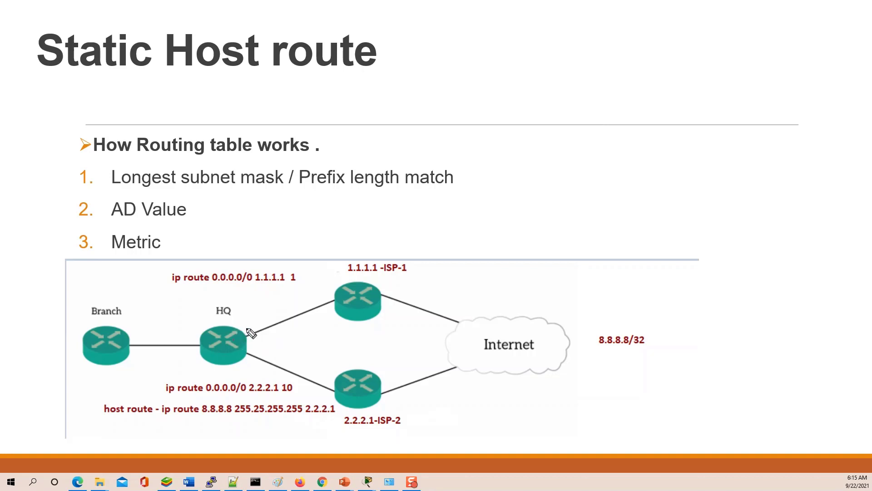
mouse_move(184, 294)
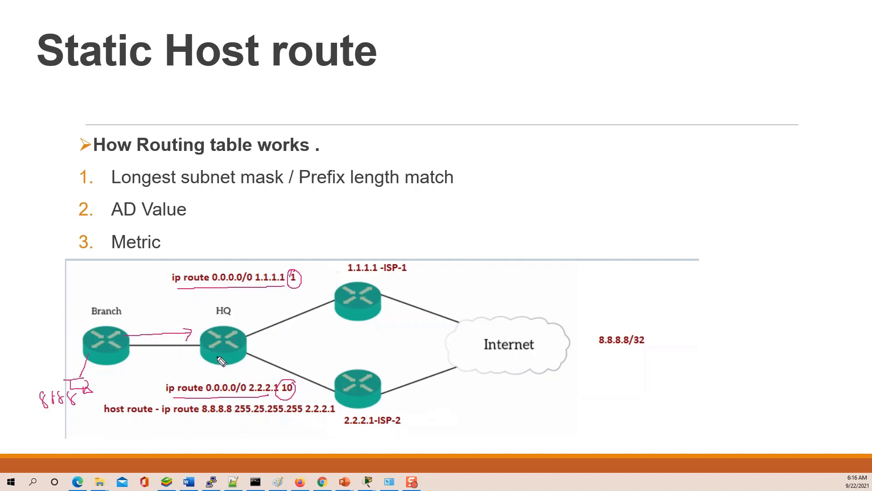
mouse_move(267, 314)
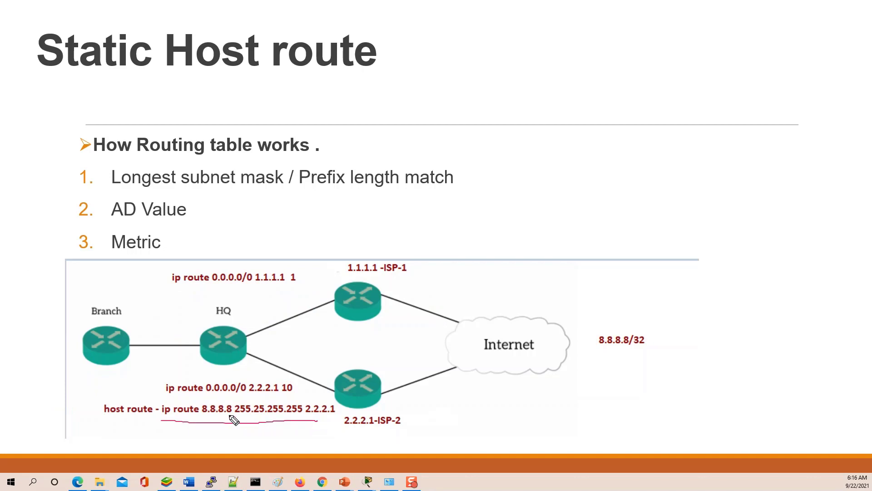
mouse_move(175, 420)
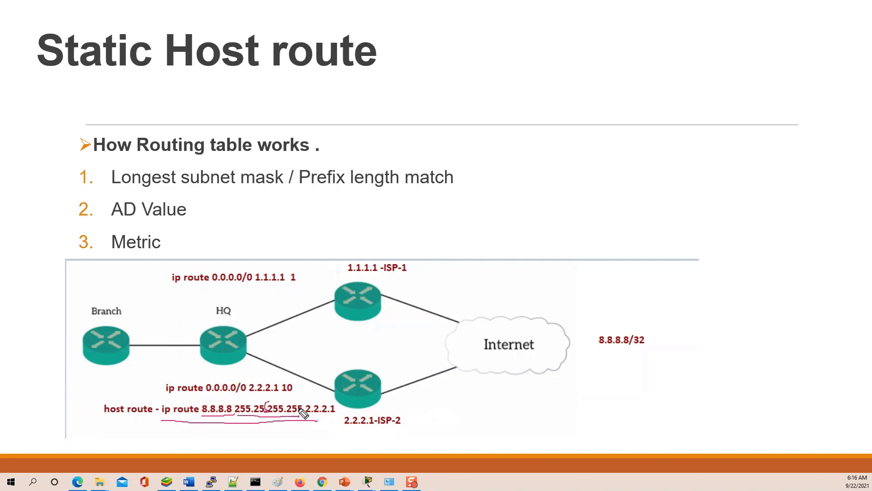
mouse_move(365, 426)
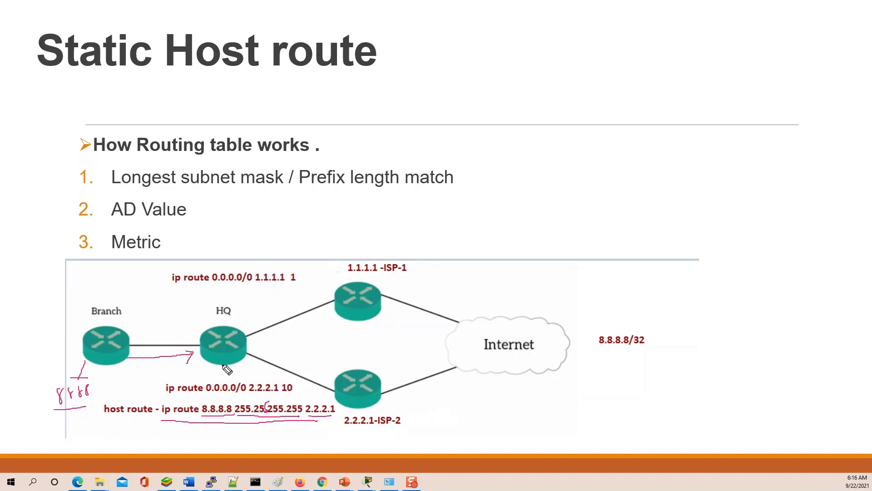
mouse_move(219, 427)
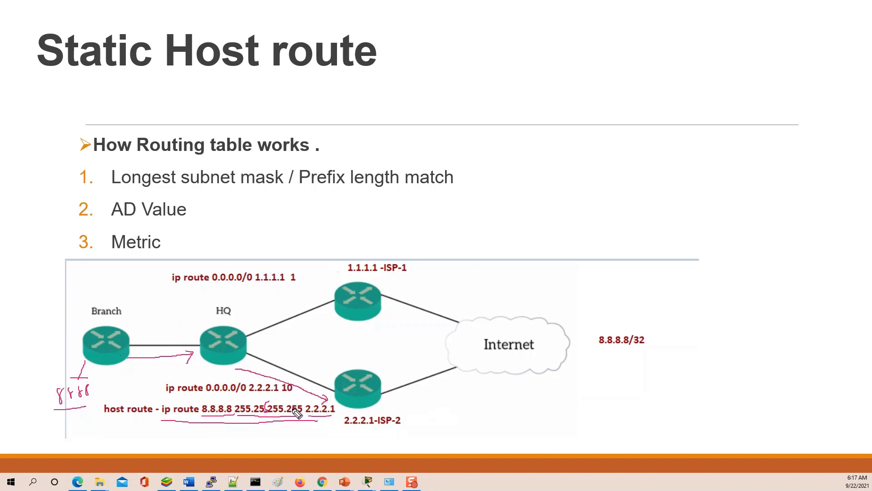
mouse_move(257, 419)
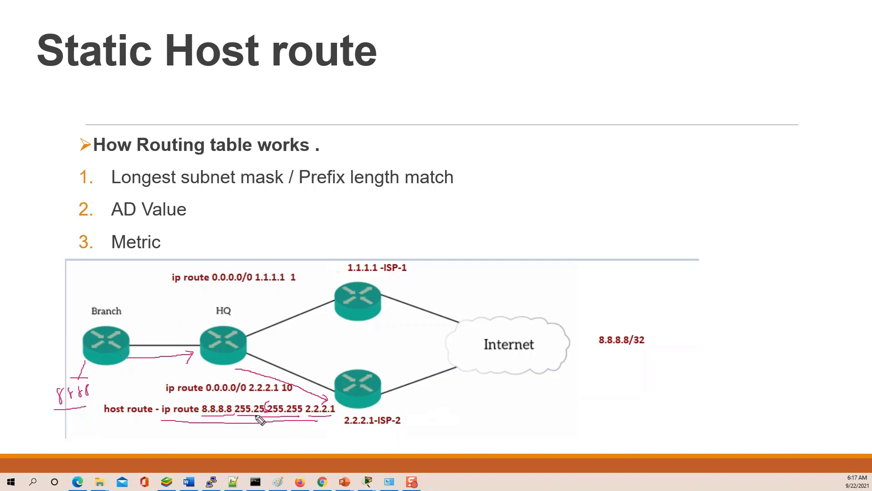
mouse_move(232, 430)
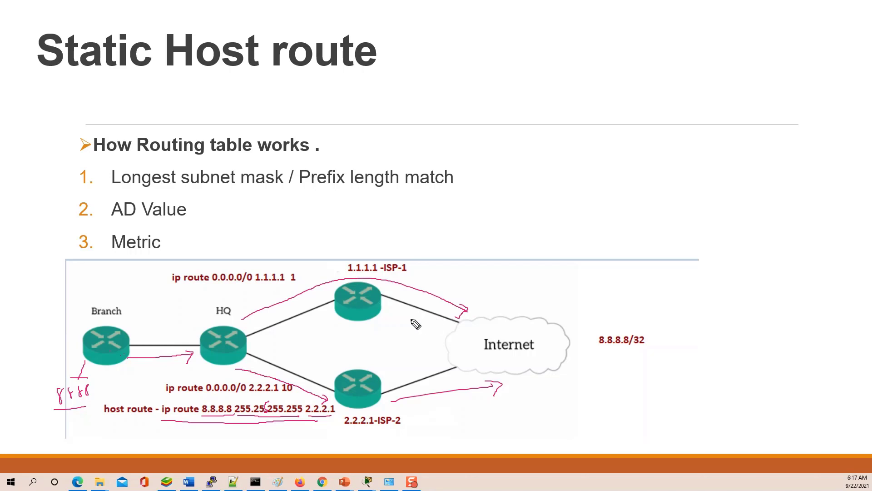
mouse_move(408, 333)
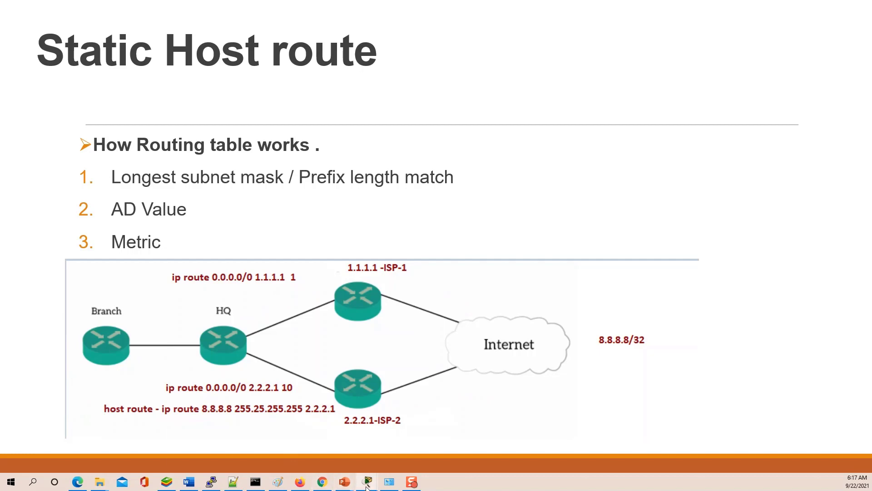
Step: Bring Packet Tracer full screen and list Router2's configuration from enable mode
click(364, 481)
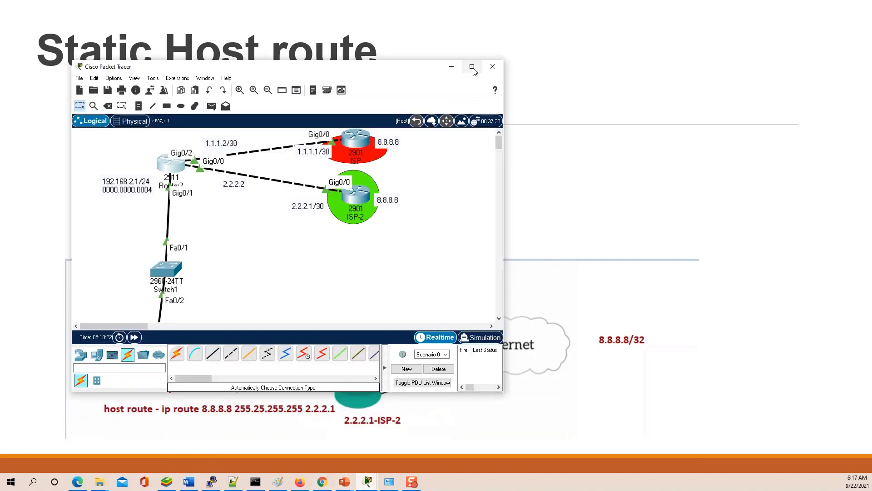
click(472, 67)
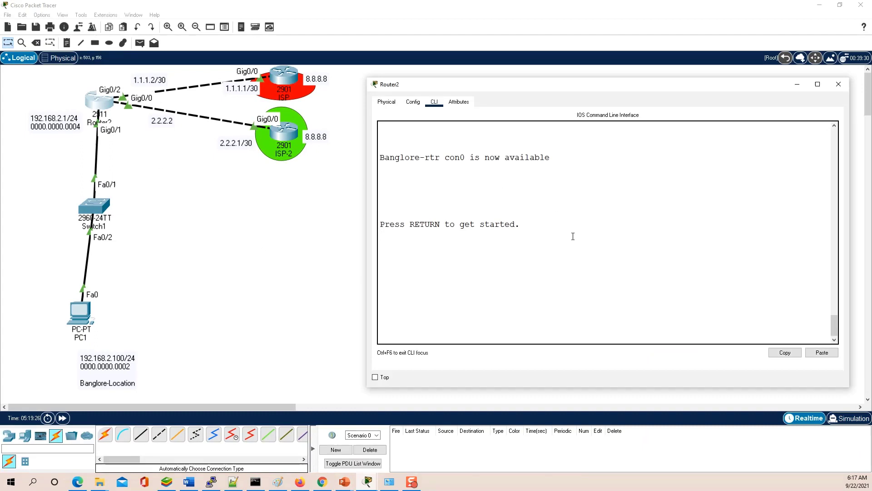
text(enable)
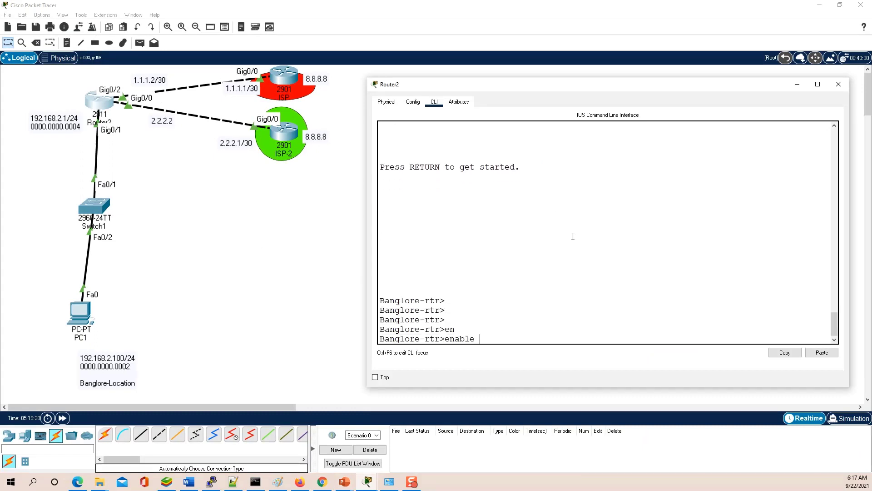
text(show ip ro)
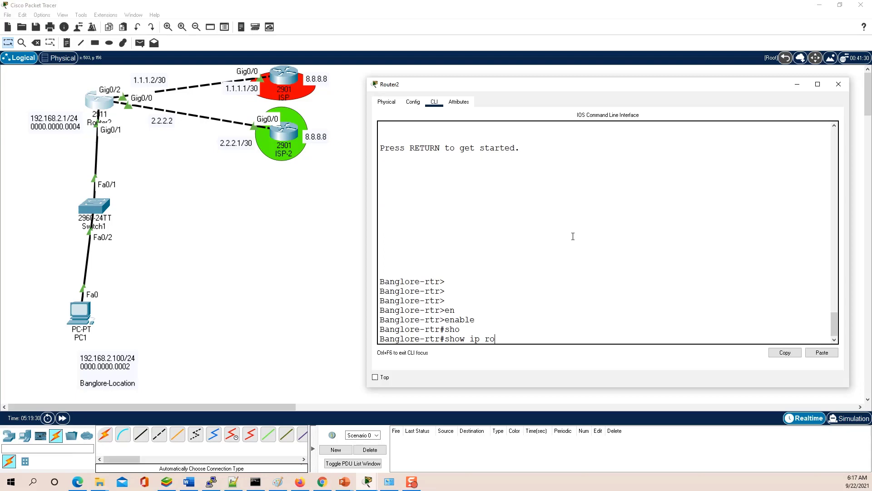
key(Return)
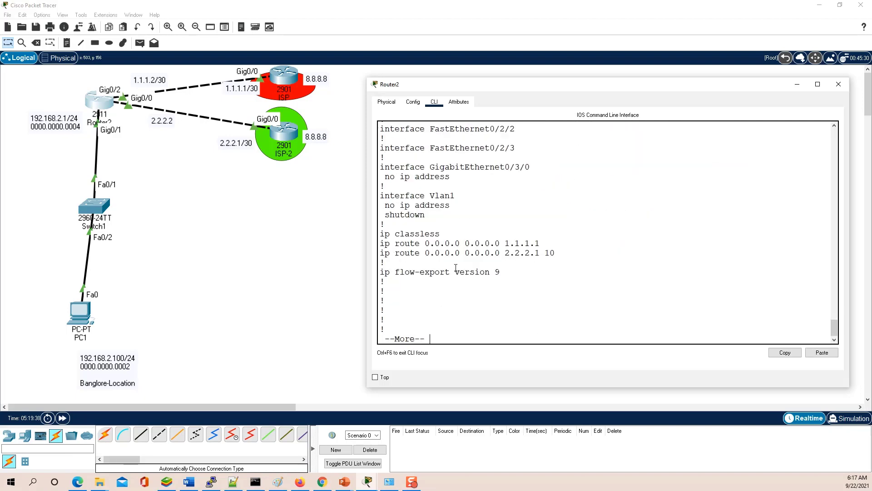
Step: Highlight the backup default route via 2.2.2.1 and page through the remaining output
double_click(462, 244)
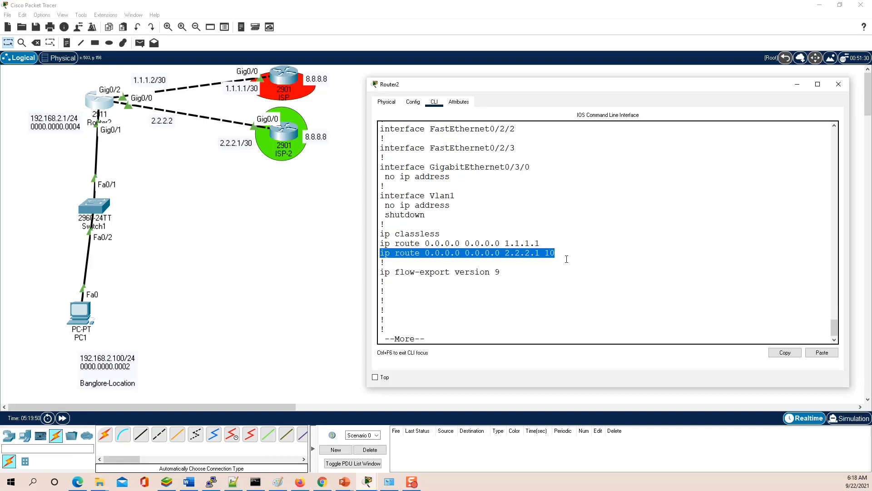
click(527, 321)
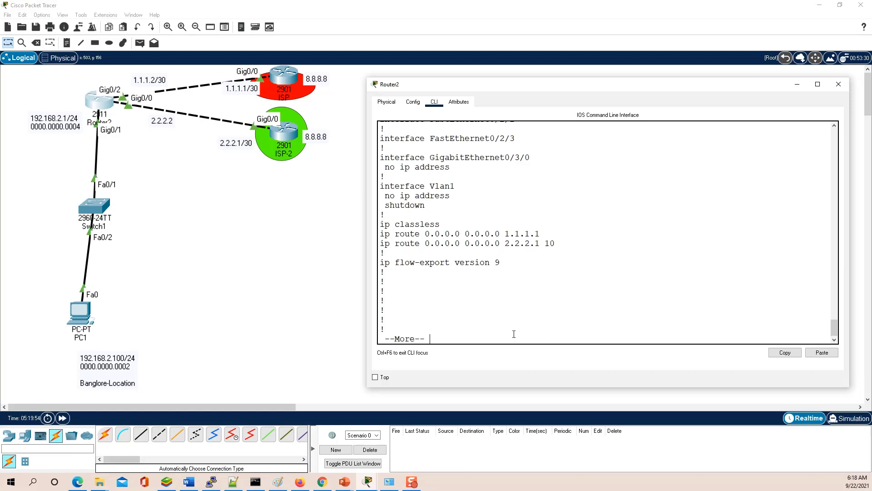
key(space)
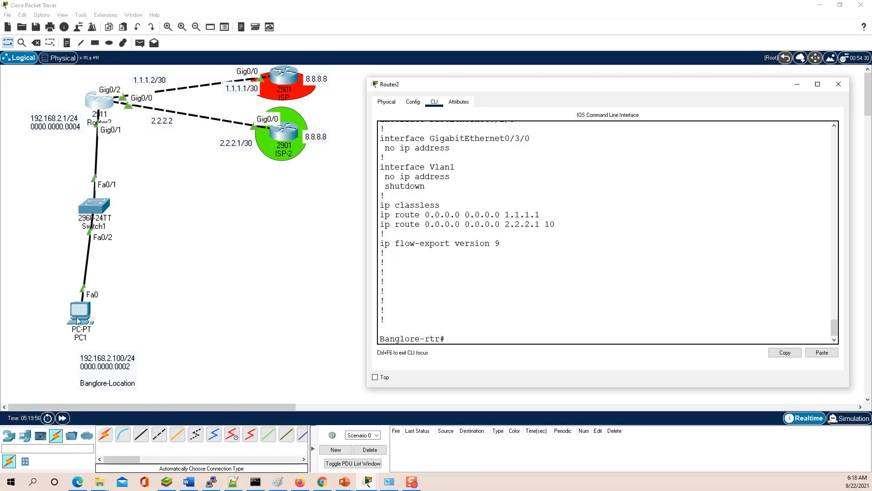
mouse_move(254, 100)
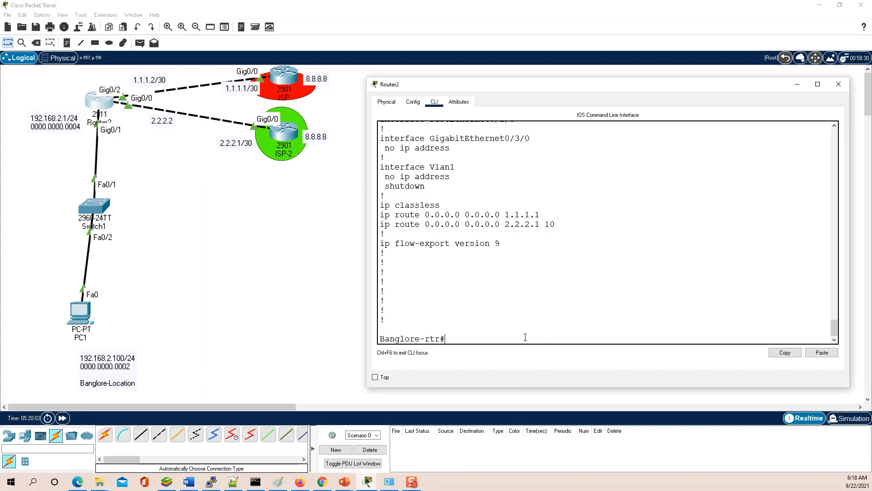
Step: Add ip route 8.8.8.8 255.255.255.255 via 2.2.2.1 in config mode and exit
text(config t)
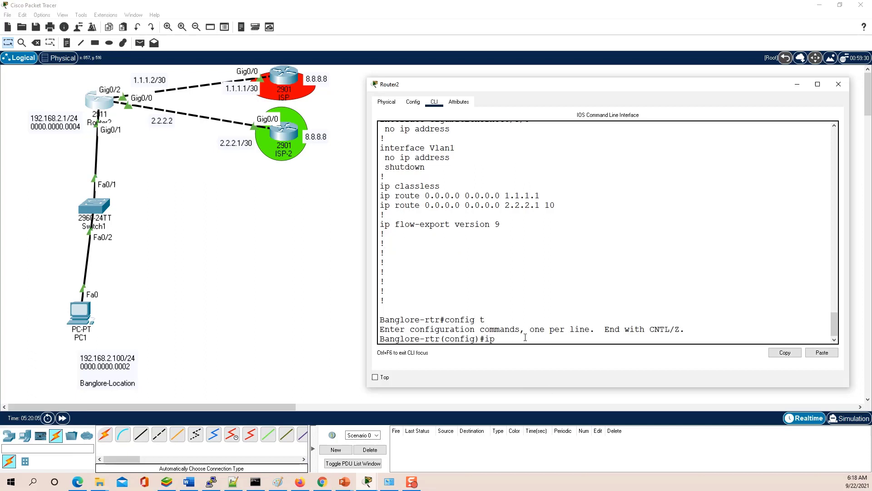
text(route)
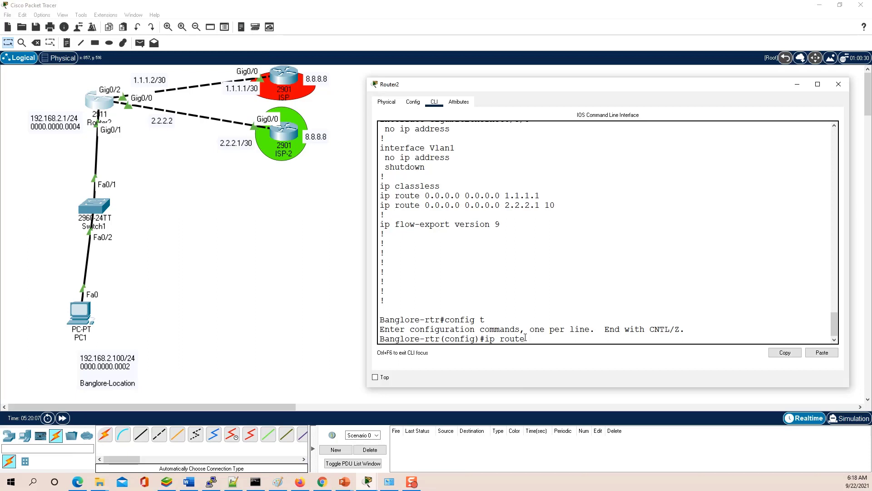
double_click(503, 339)
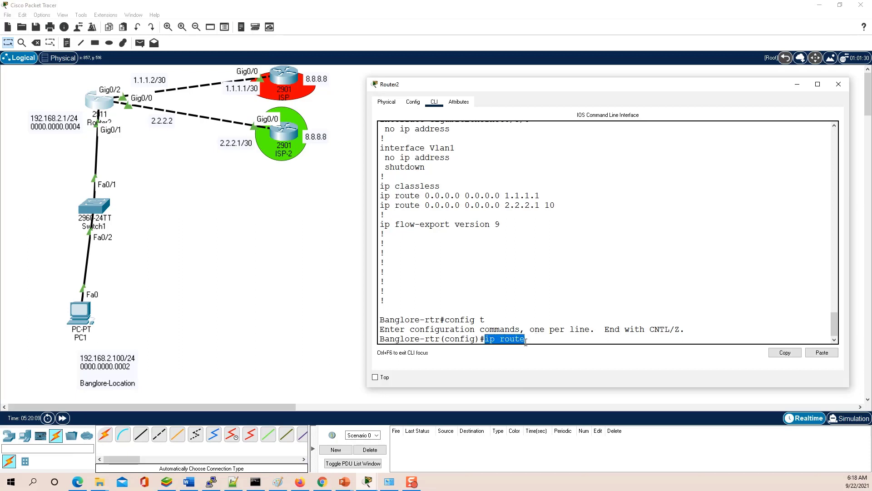
text(8)
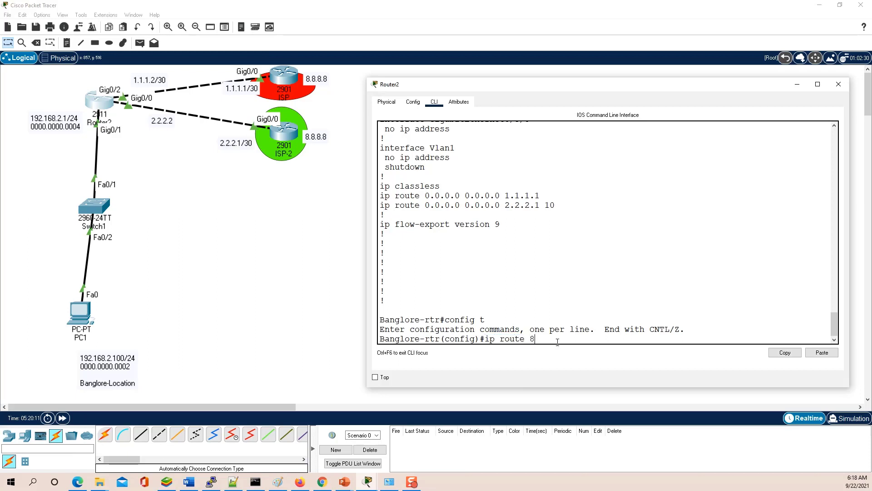
text(.8.8.8)
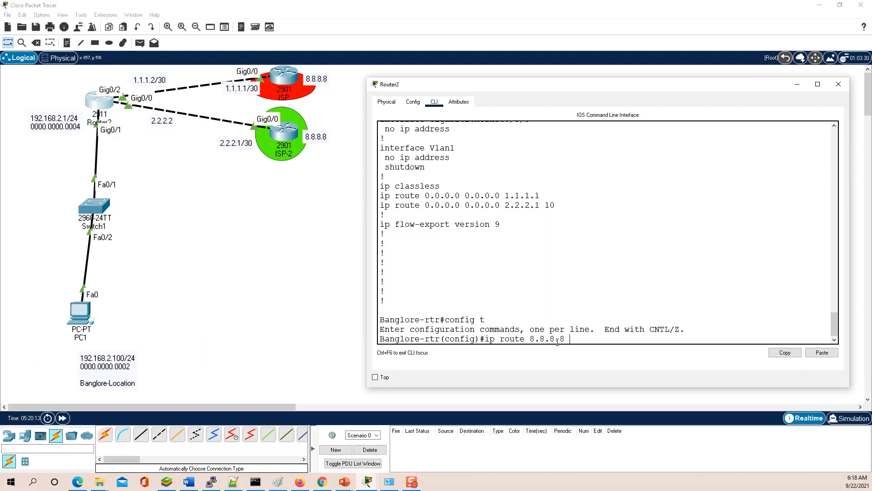
text(255.255.255.255)
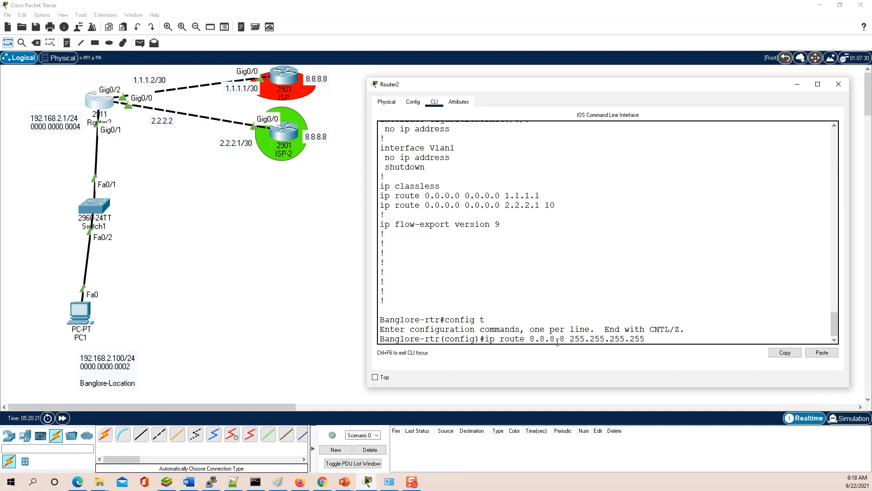
text(2.2.2.2)
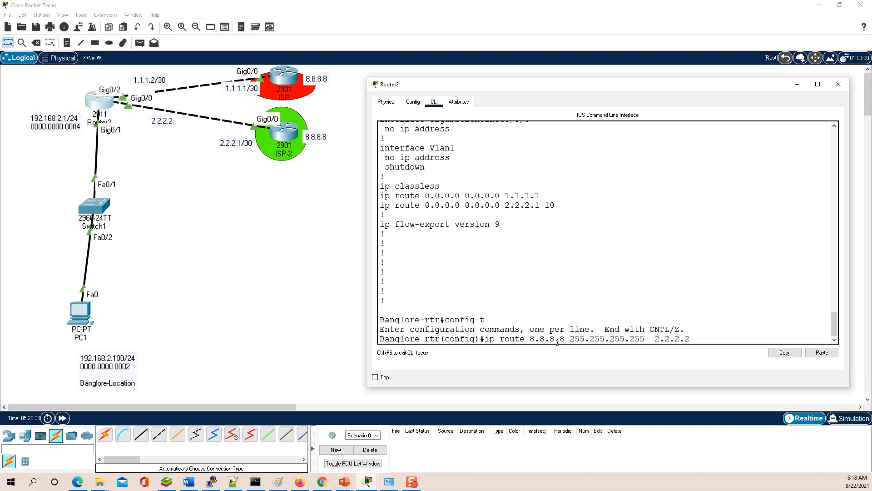
text(exi)
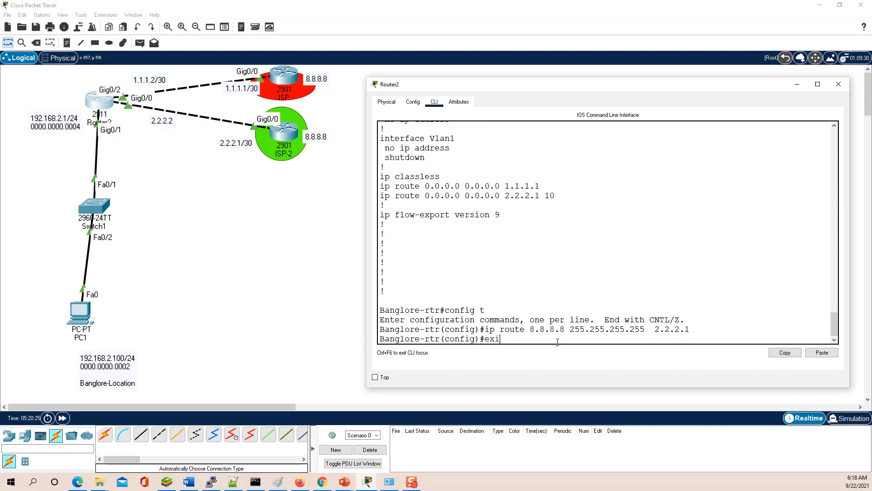
text(exit)
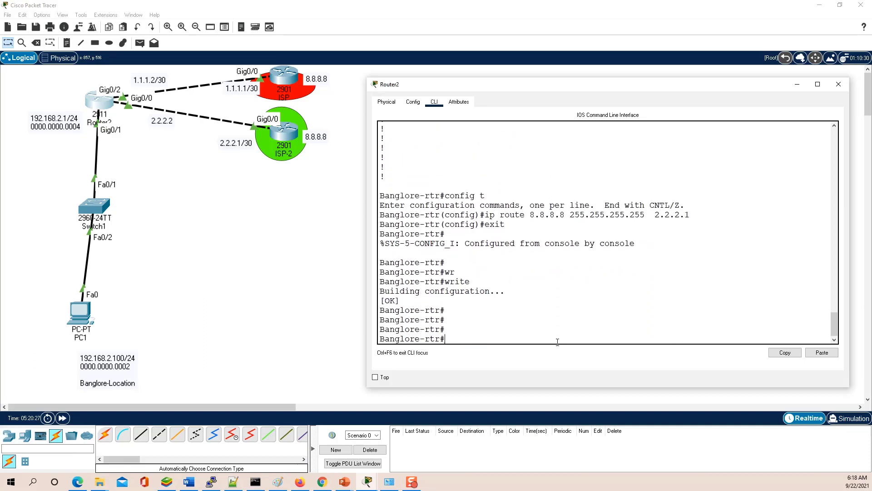
Step: Run copy running-config startup-config, accept the default filename, and note the OK result
double_click(456, 282)
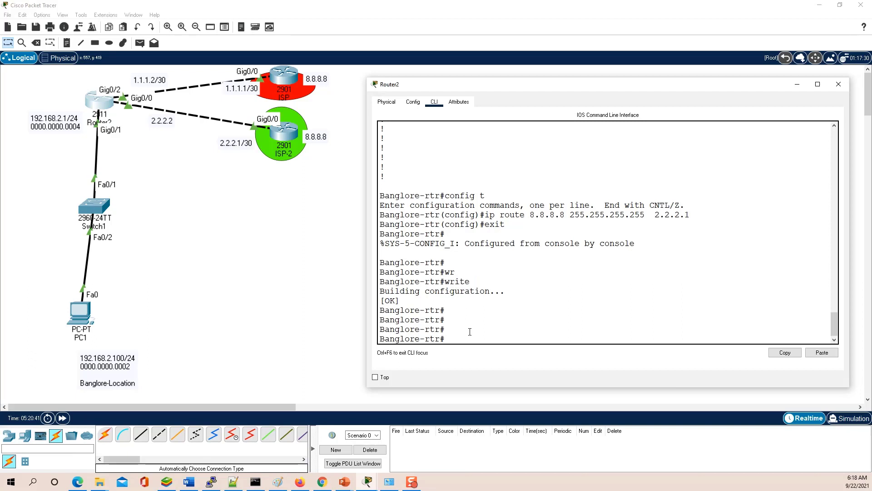
text(copy running-config startup-config)
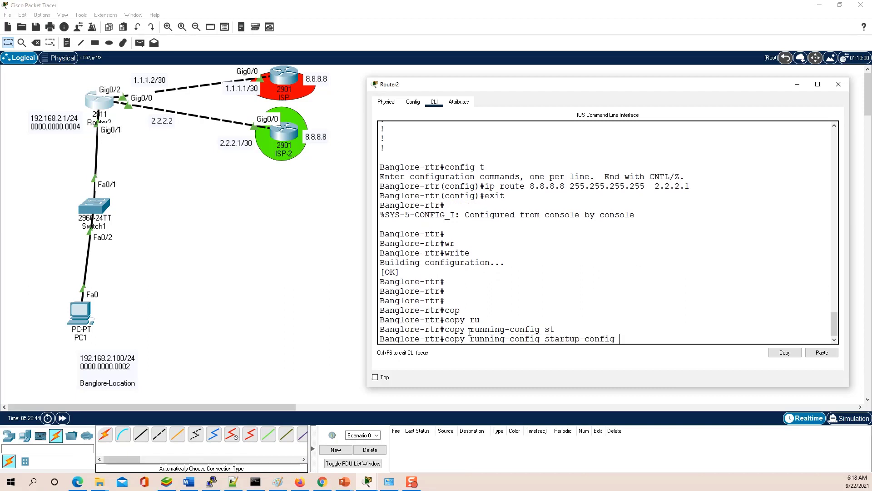
key(Return)
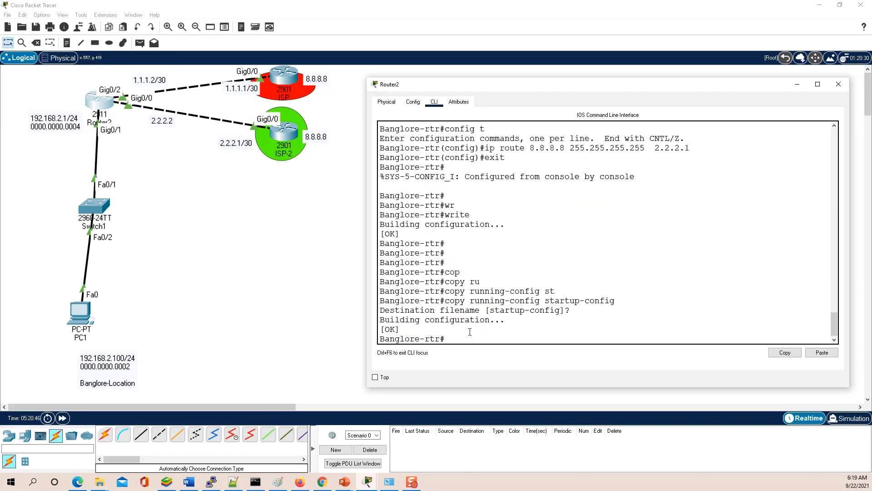
double_click(467, 214)
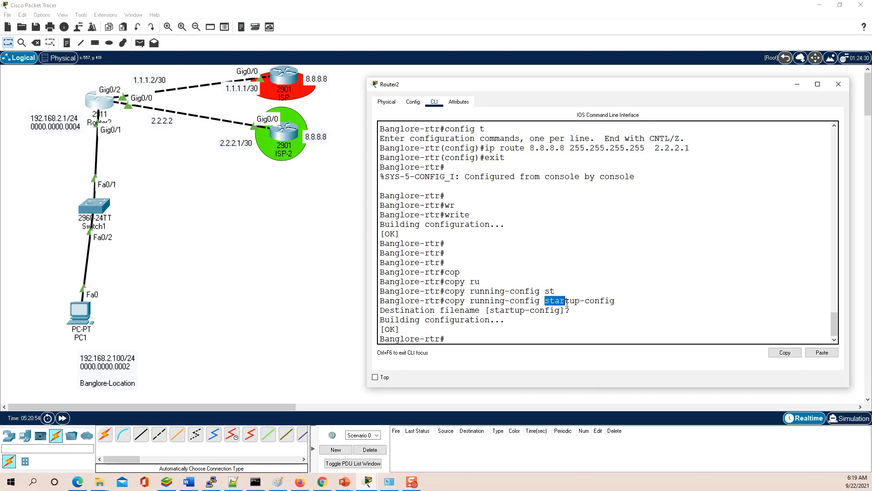
double_click(581, 300)
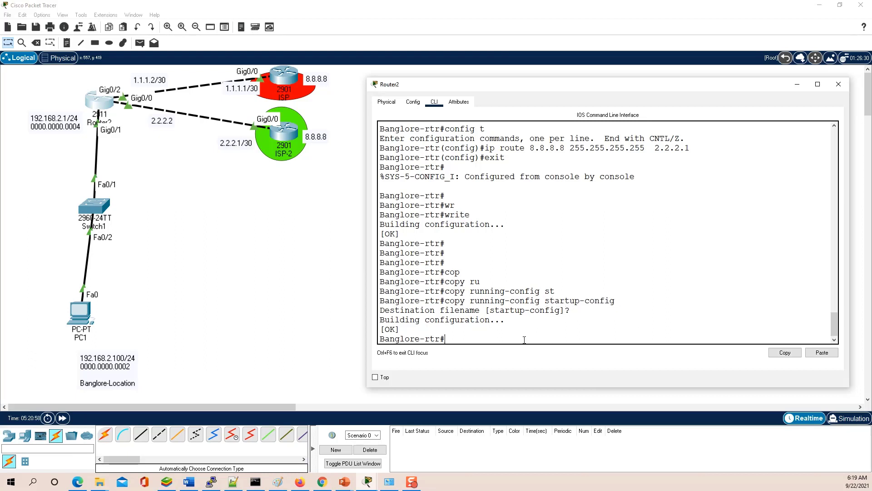
mouse_move(117, 309)
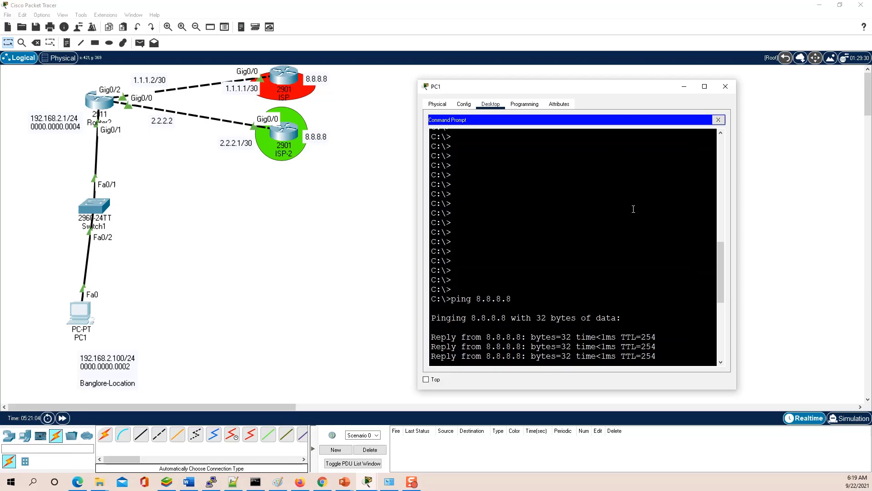
mouse_move(625, 237)
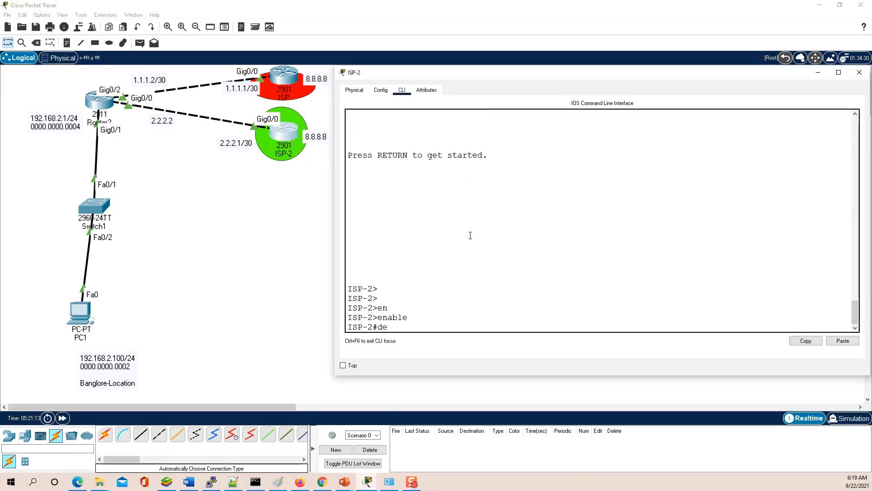
Step: Turn on ICMP debugging on ISP-2 with debug ip icmp
text(debug ip icmp)
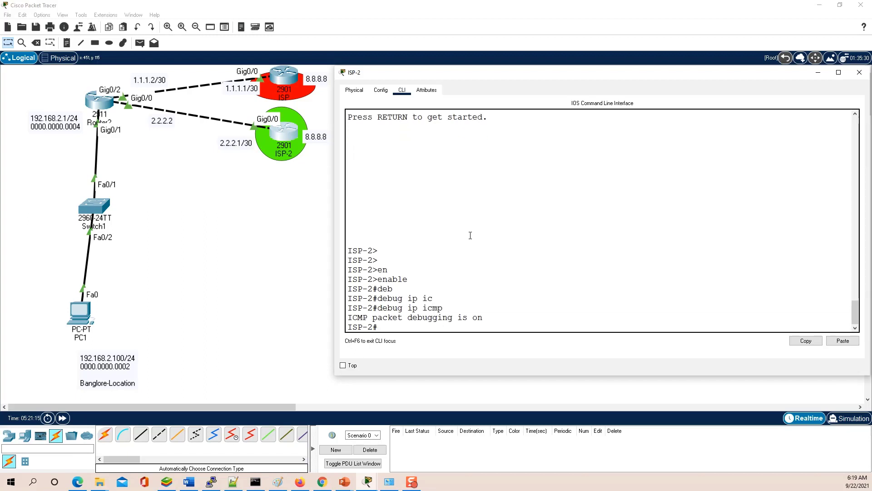
mouse_move(184, 292)
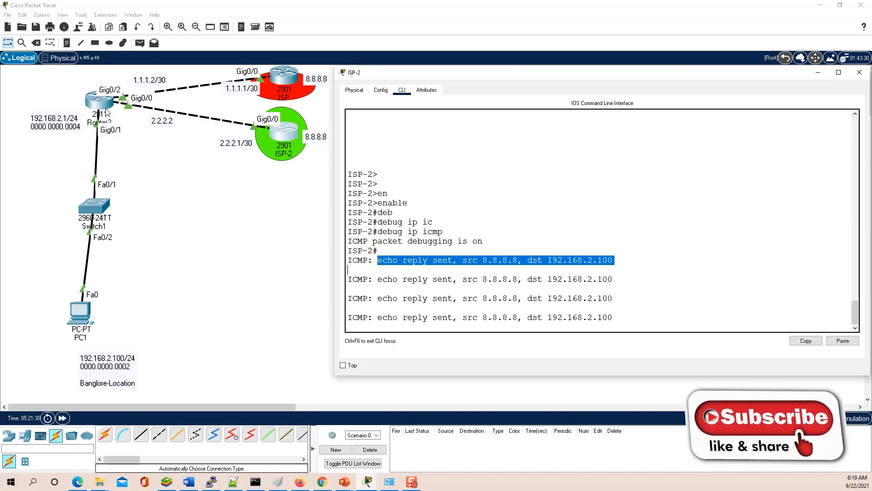
mouse_move(272, 132)
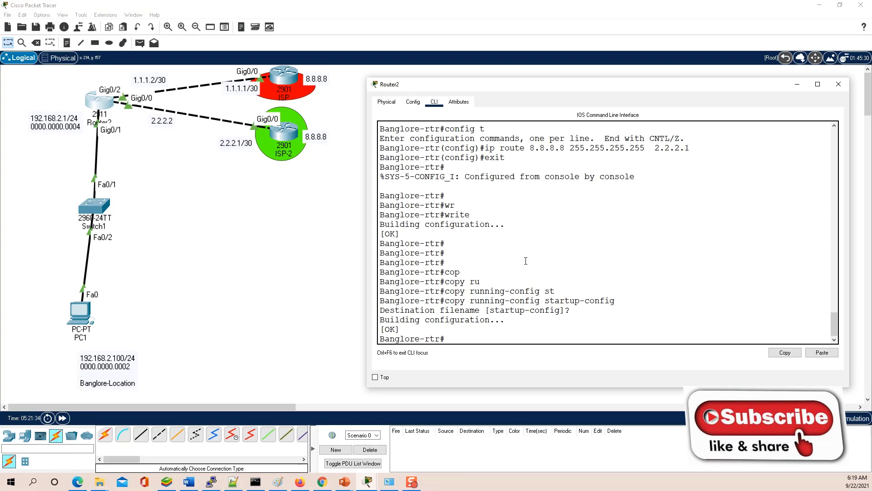
Step: Run show ip route on Router2 and highlight the S 8.8.8.8/32 via 2.2.2.1 entry
text(show ip rou)
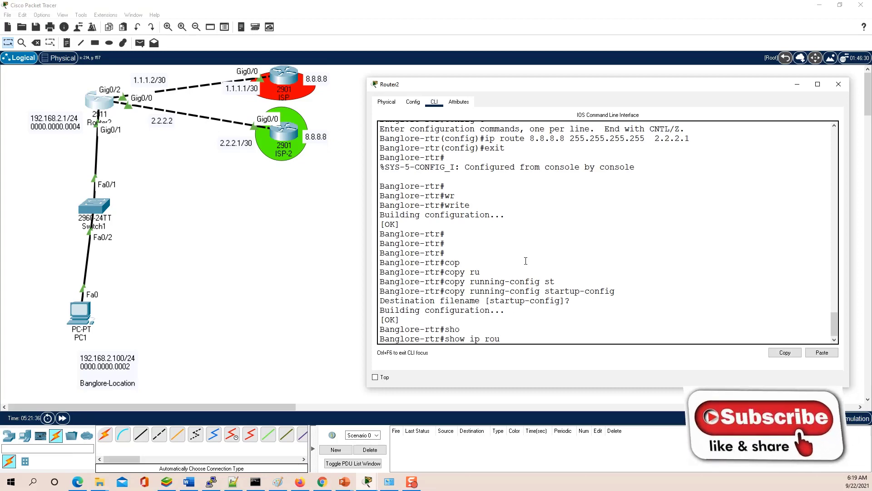
key(Return)
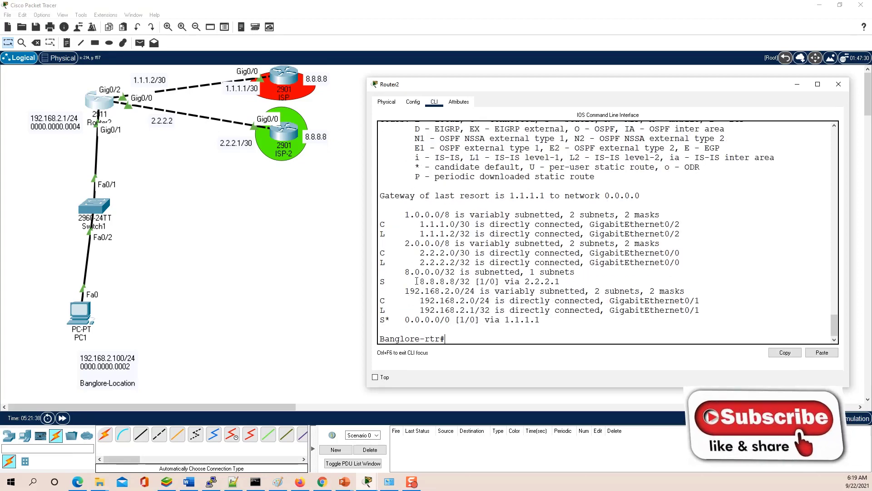
double_click(434, 280)
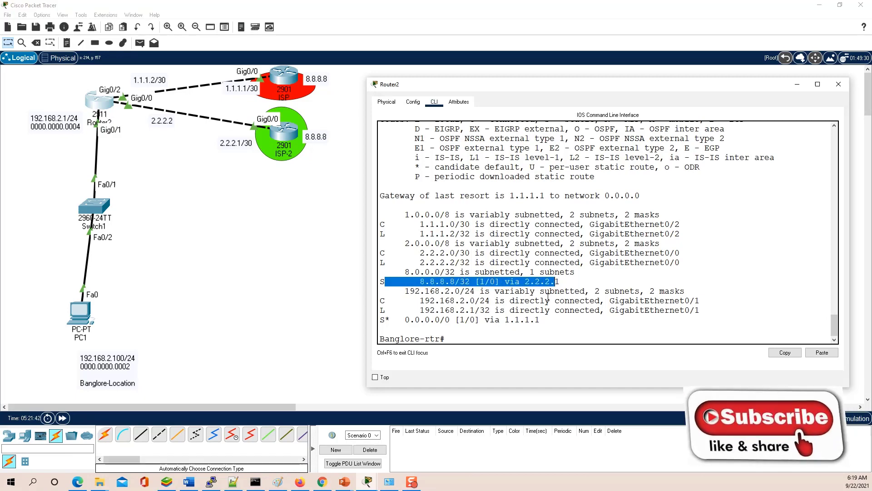
click(839, 83)
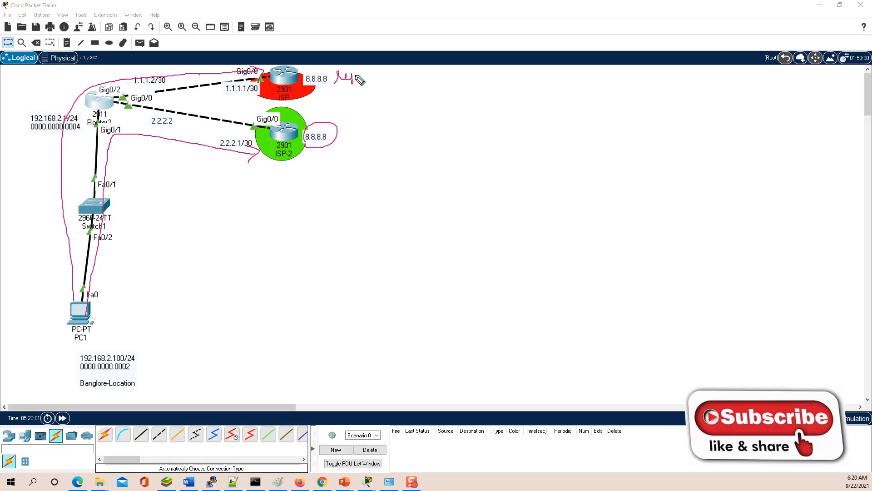
Step: Handwrite the note 'rest of' beside the ISP router's 8.8.8.8 on the topology
drag(356, 80, 390, 80)
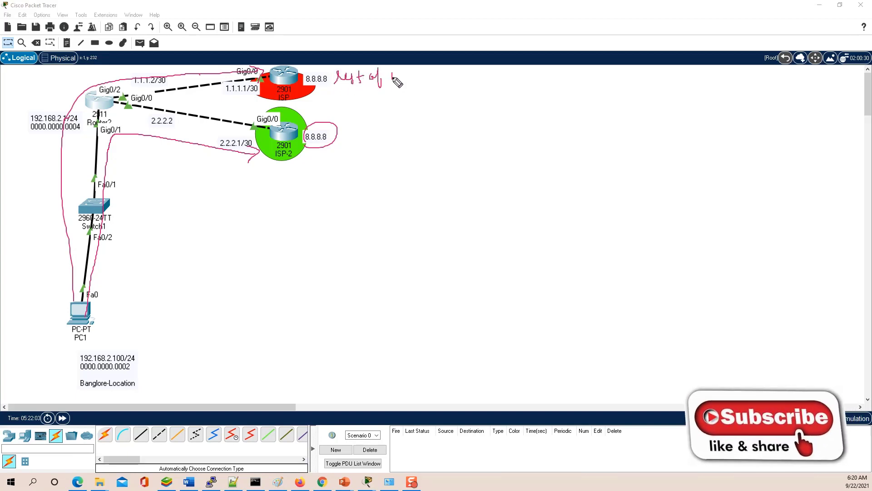